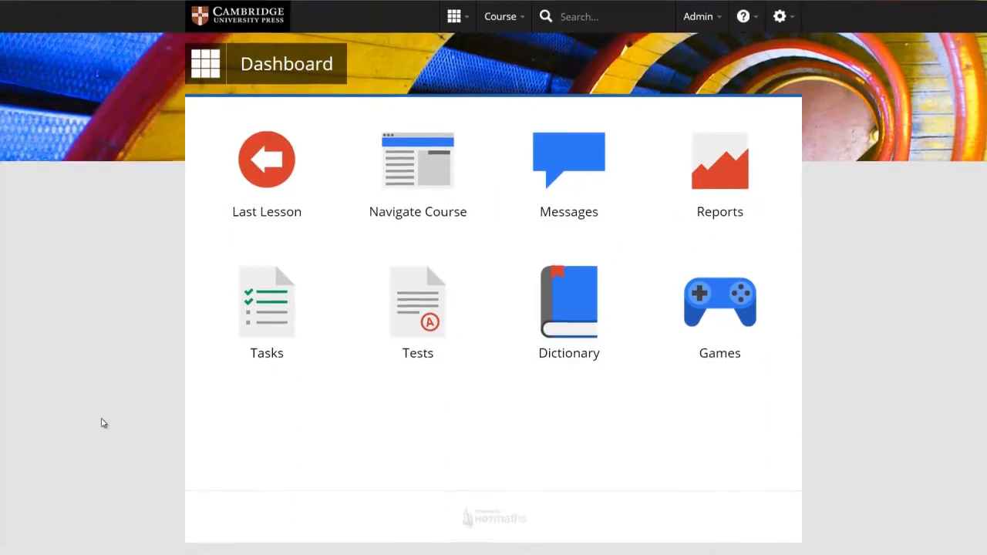
- View the 27-question 'Term 4 Week 2 Review - Mr Lamont' test, then return to the Test library
left_click(417, 302)
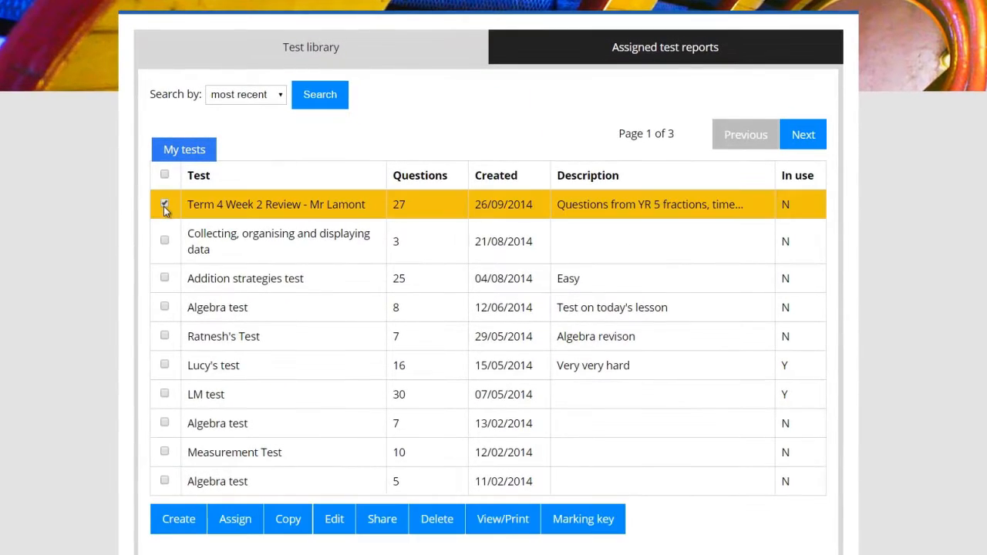
left_click(334, 518)
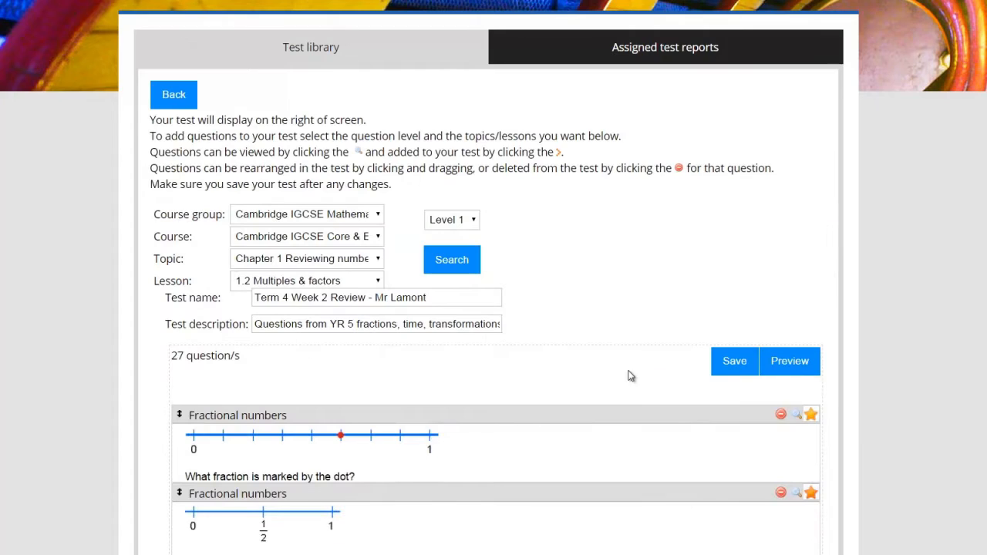
left_click(788, 361)
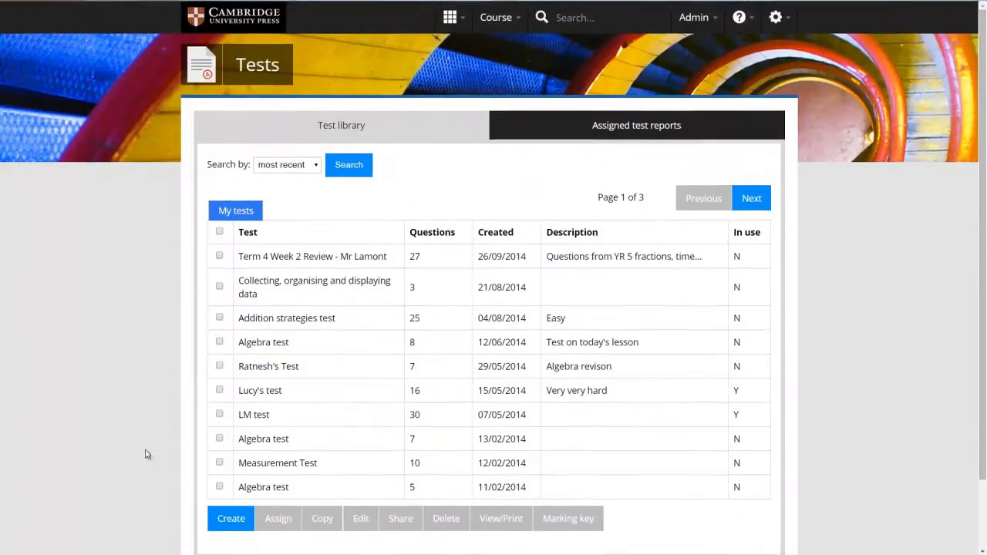
- Create test 'Year 9 - K1' described 'Quick test' with 2 Level 3 and 1 Challenge questions
left_click(230, 518)
type("Year")
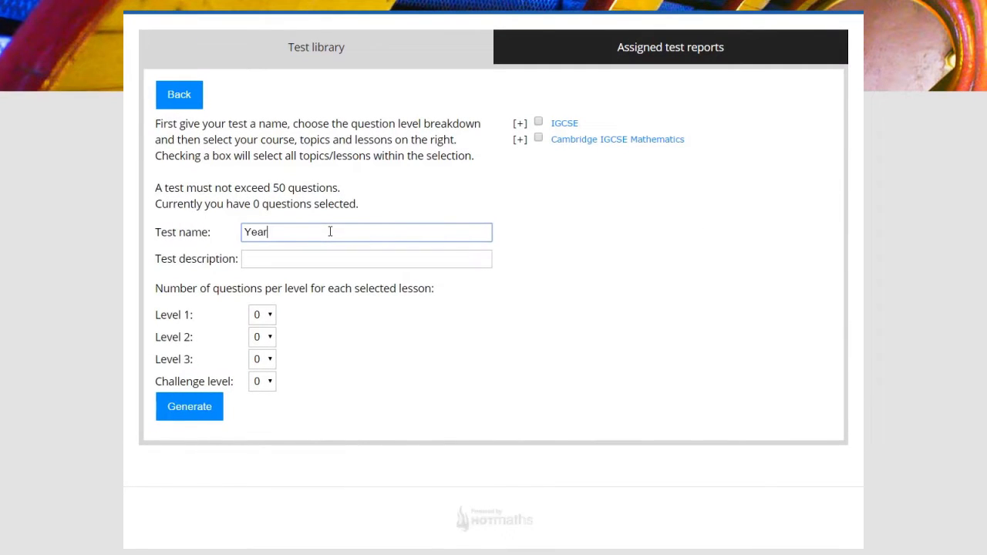
type("Quick test")
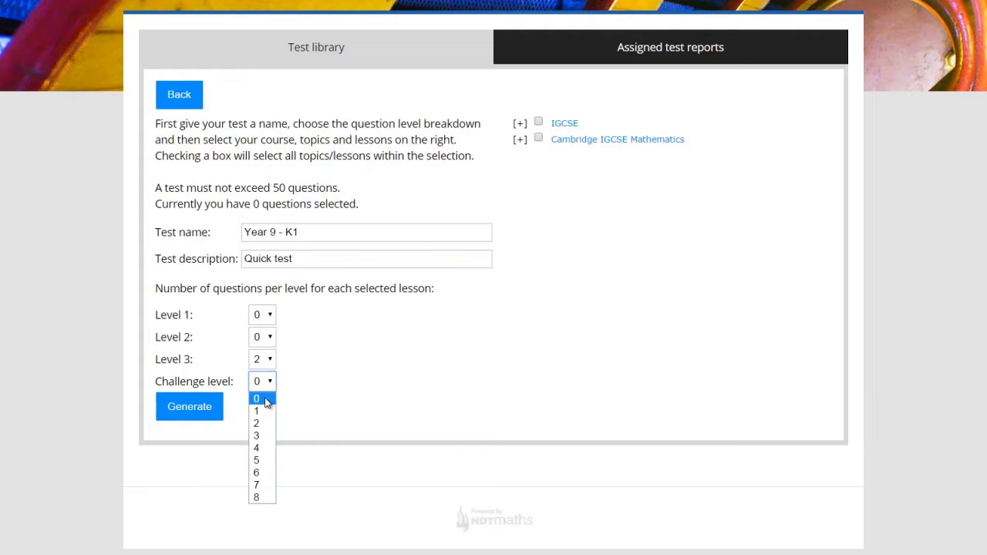
left_click(256, 411)
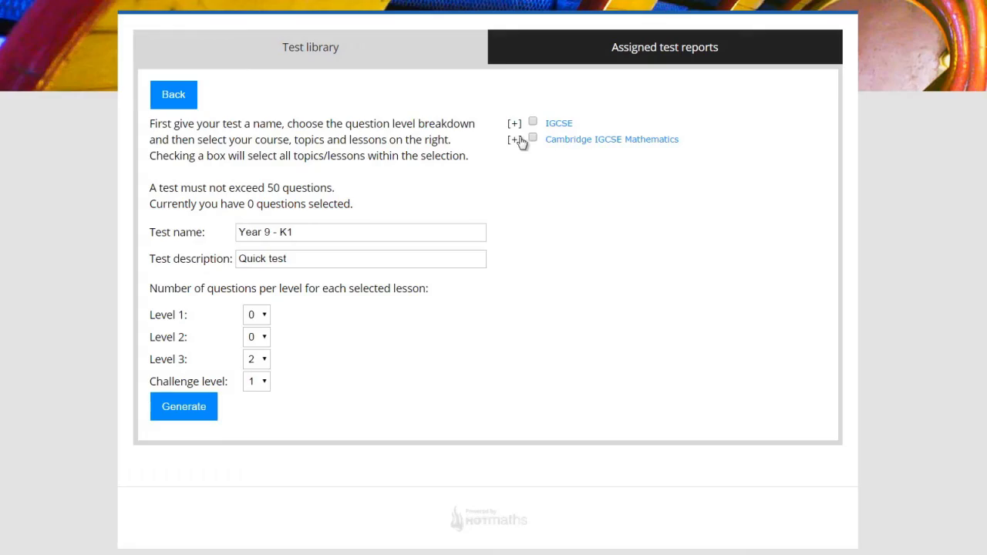
- Generate the test from Chapter 4 lessons 4.2 Grouping data and 4.3 Line graphs
left_click(513, 140)
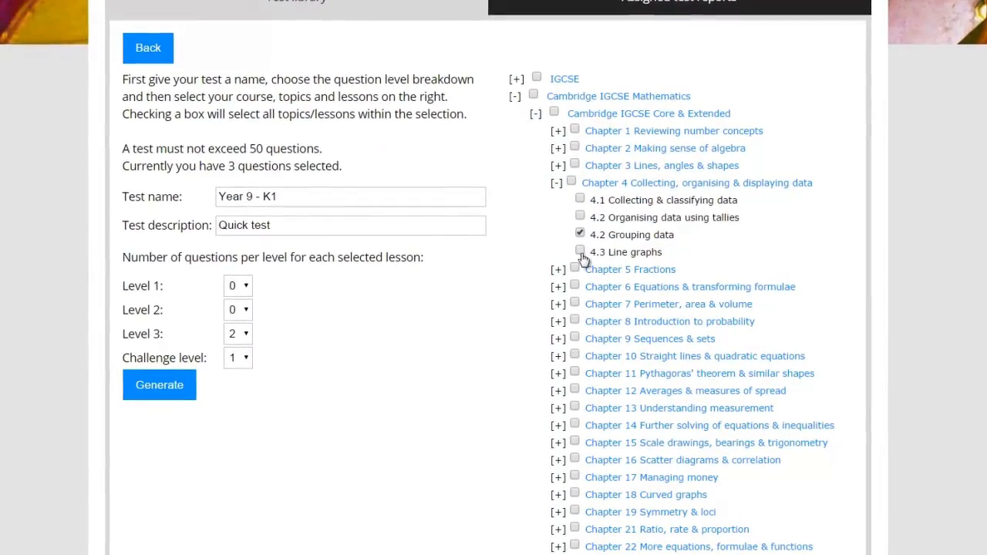
left_click(580, 248)
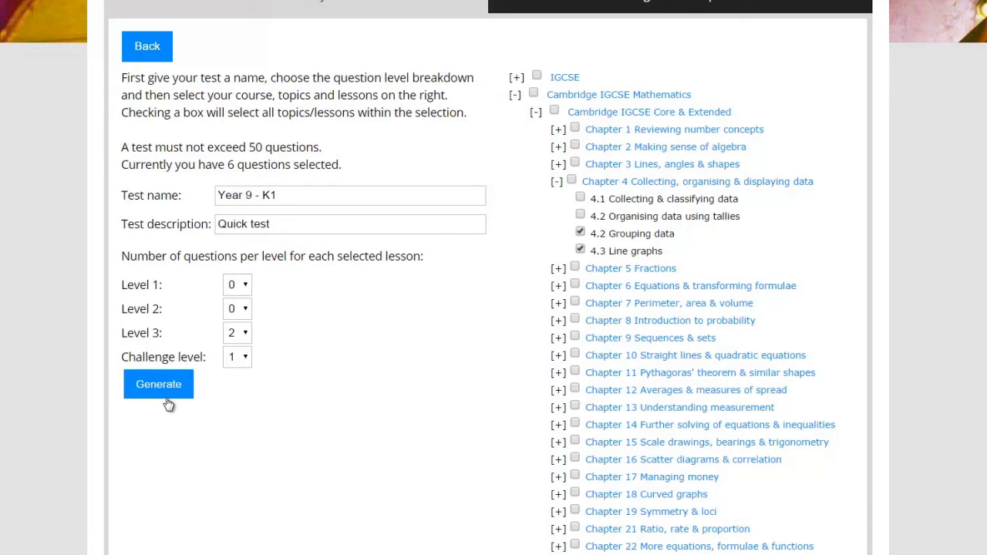
left_click(158, 384)
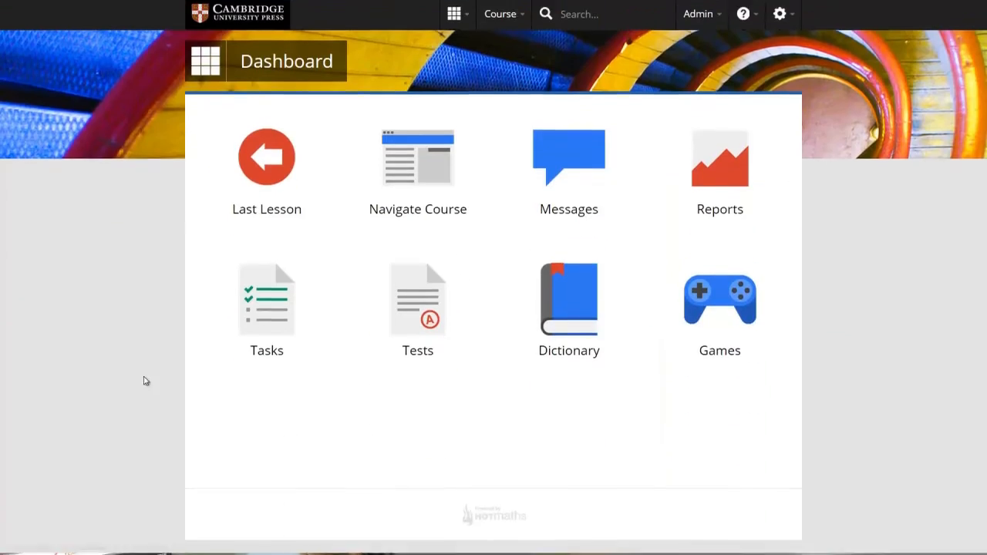
- Open the IGCSE class Chapter 1 topic report, then the last student's individual report
left_click(718, 157)
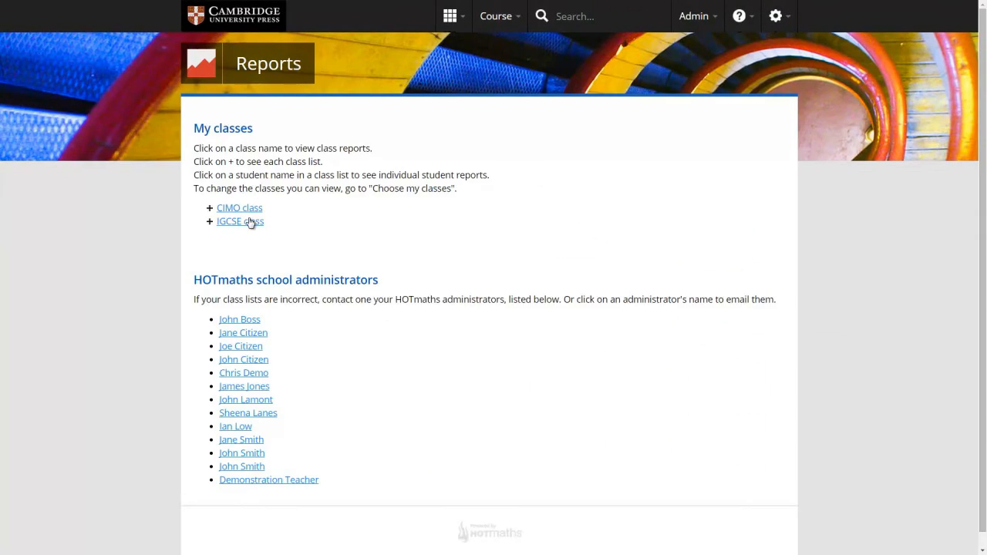
left_click(240, 221)
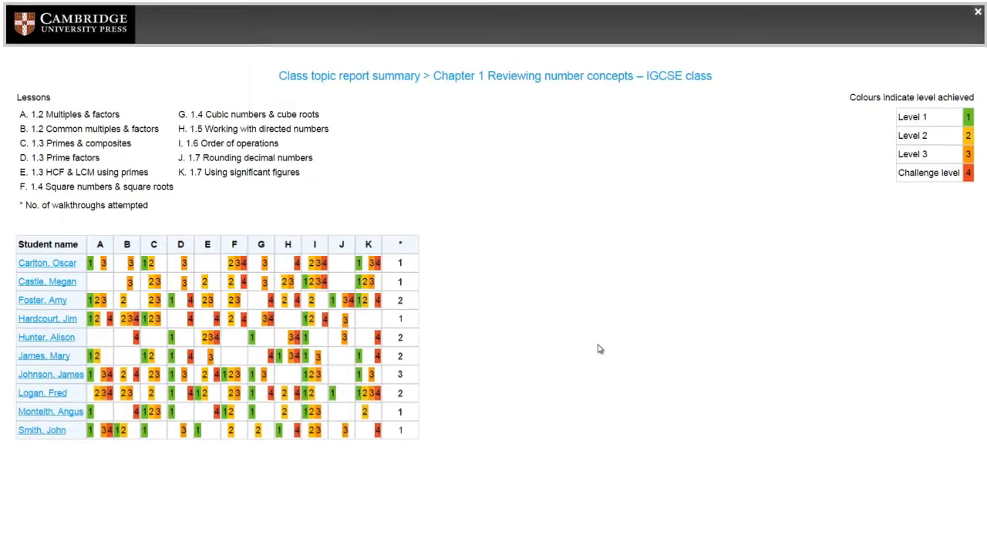
scroll("down", 3)
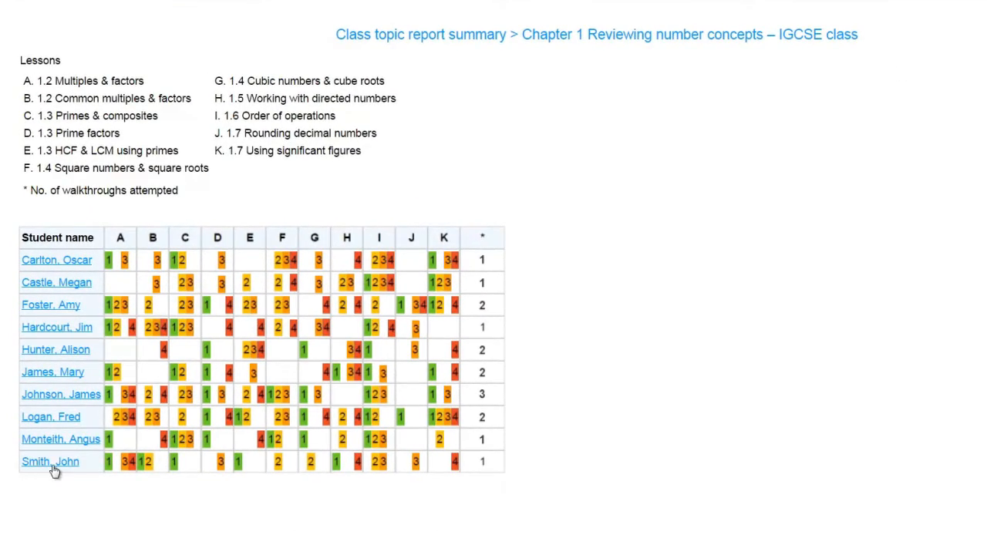
left_click(50, 461)
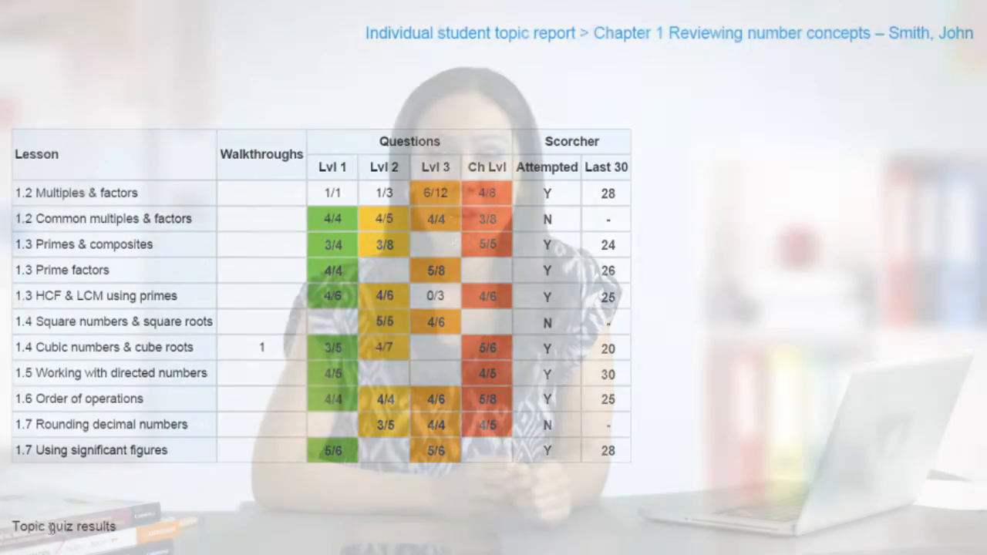